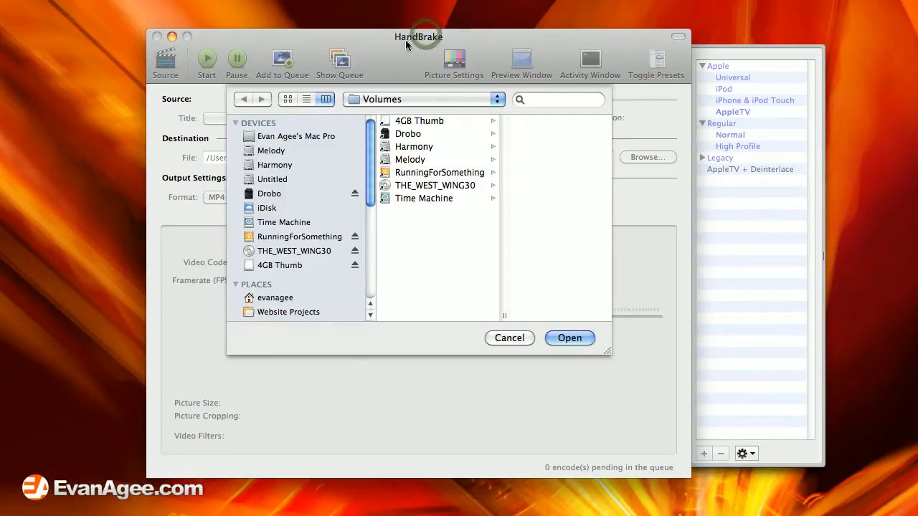
mouse_move(420, 36)
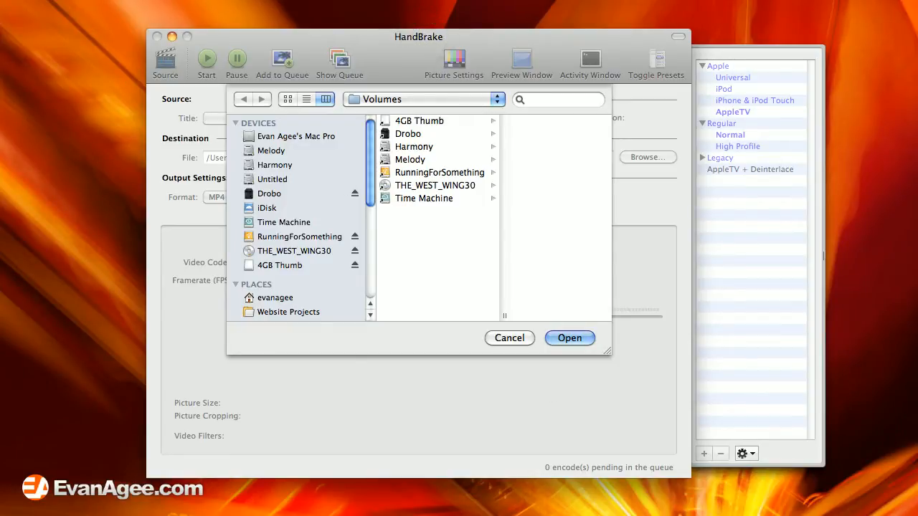
Step: Select the THE_WEST_WING30 disc under Devices in the Source dialog
click(418, 36)
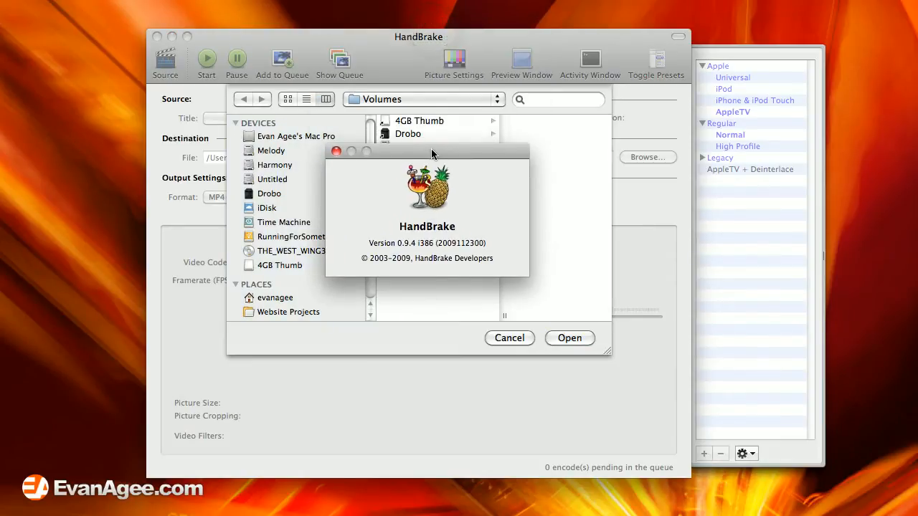
mouse_move(351, 134)
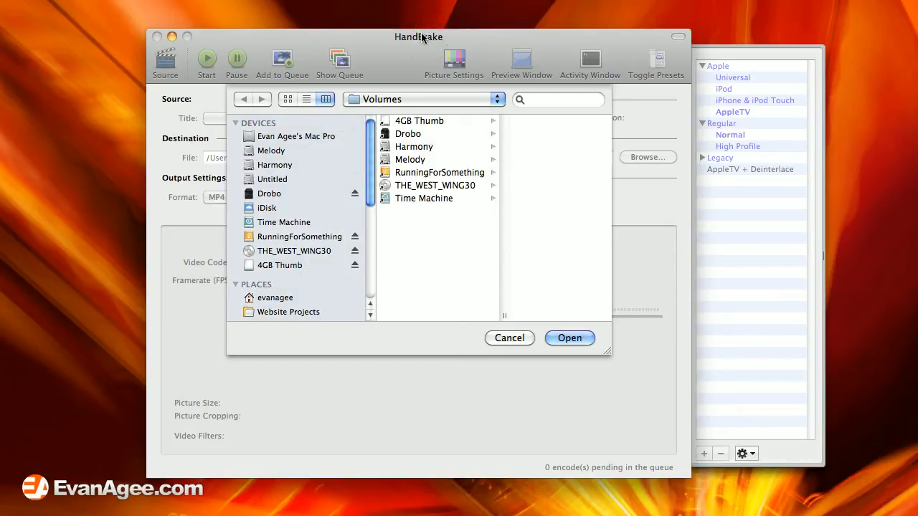
mouse_move(311, 239)
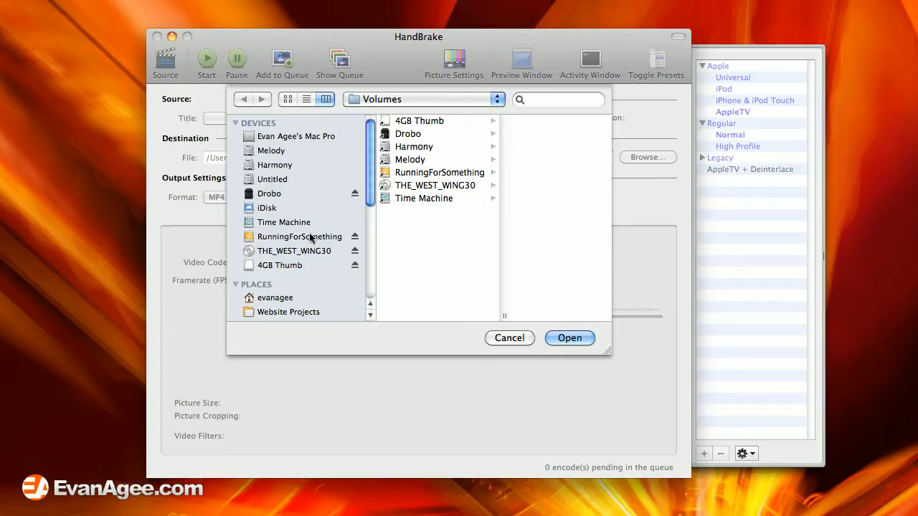
click(294, 251)
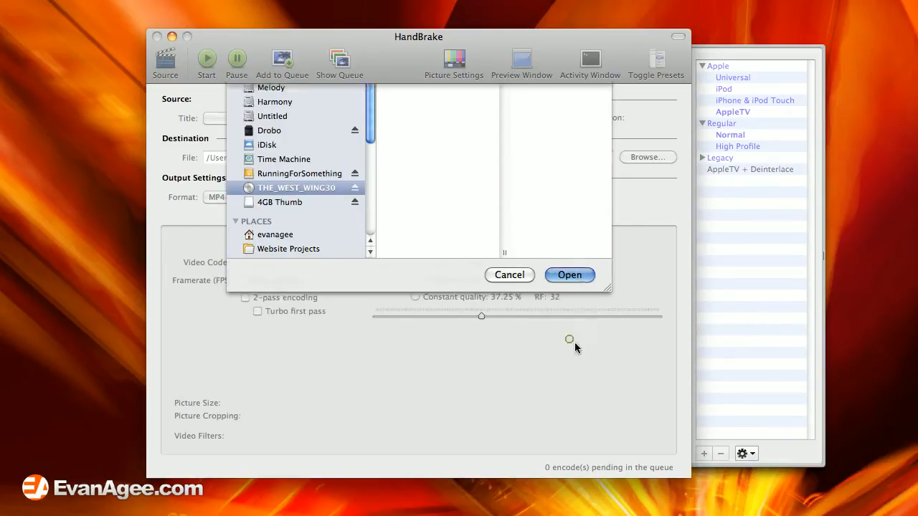
Step: Scan the THE_WEST_WING30 disc and apply the AppleTV preset to title 1
click(570, 275)
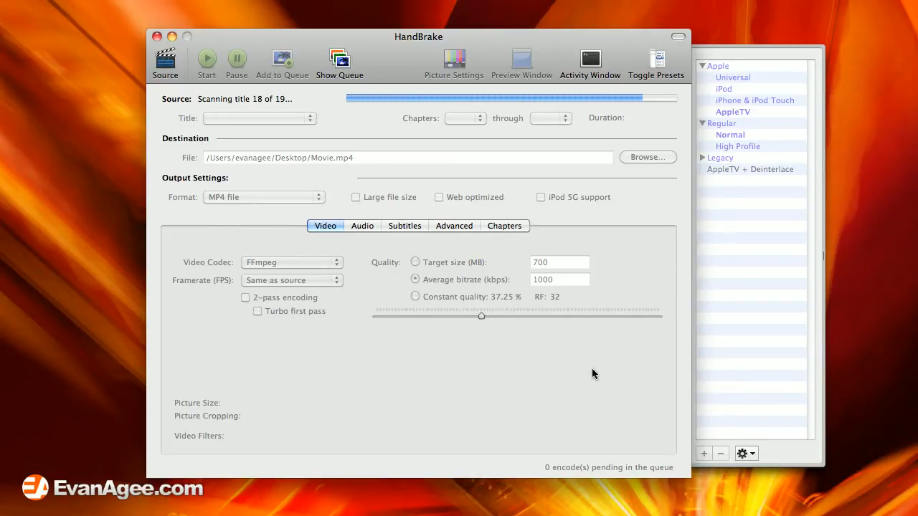
click(733, 111)
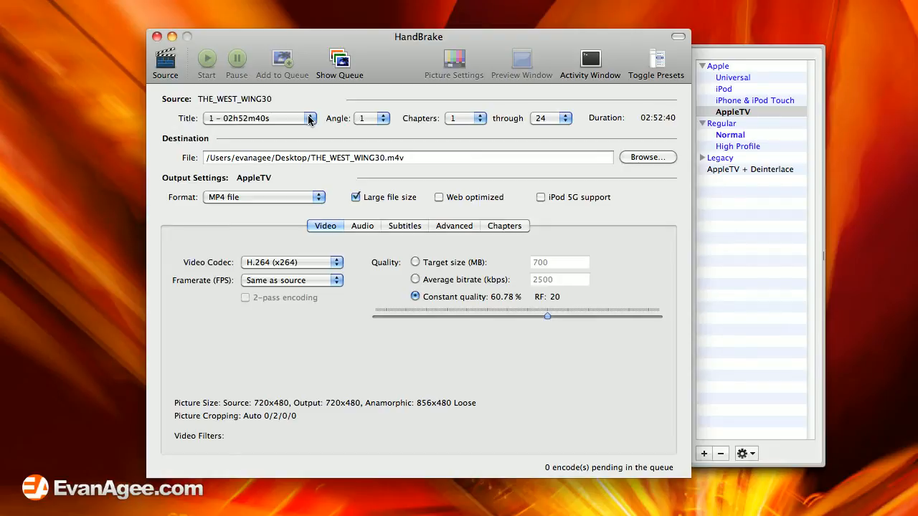
click(310, 119)
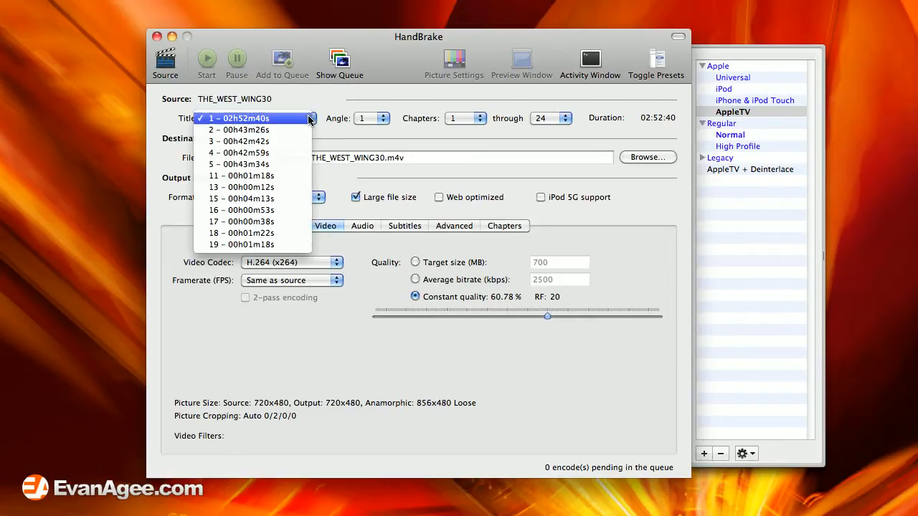
mouse_move(280, 126)
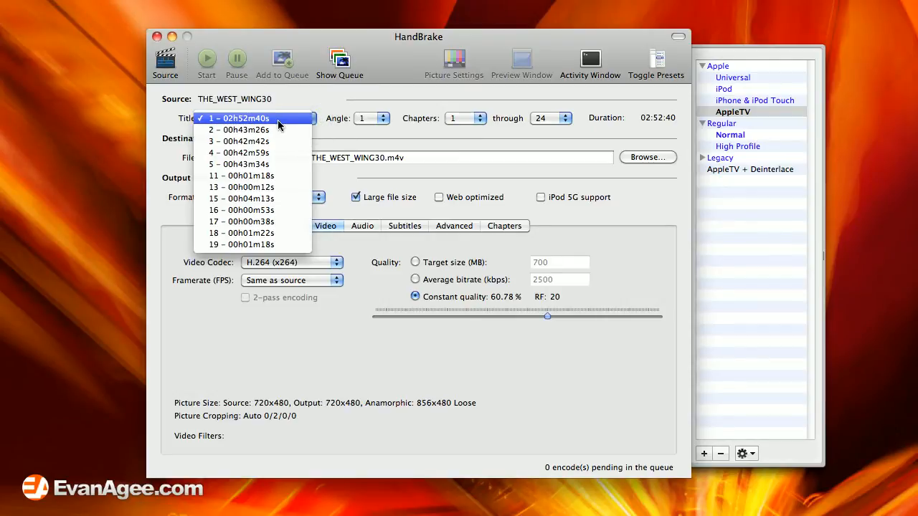
mouse_move(276, 124)
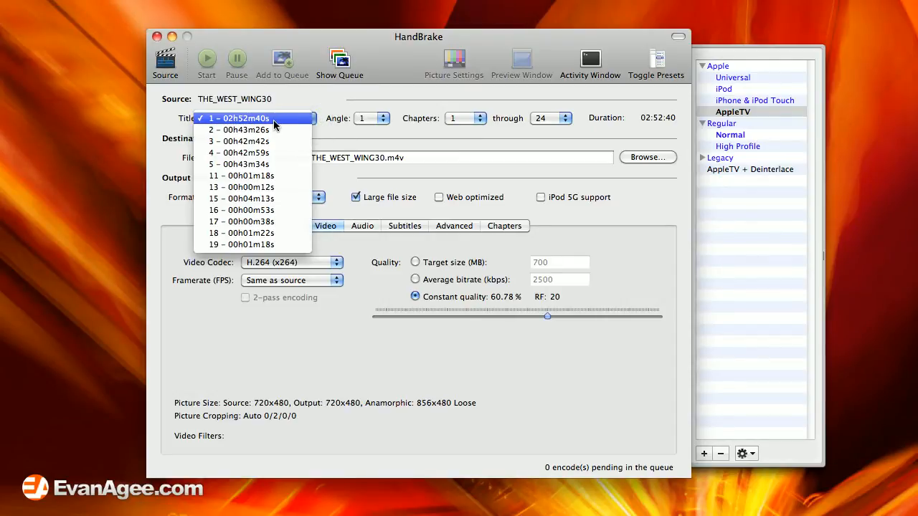
mouse_move(271, 130)
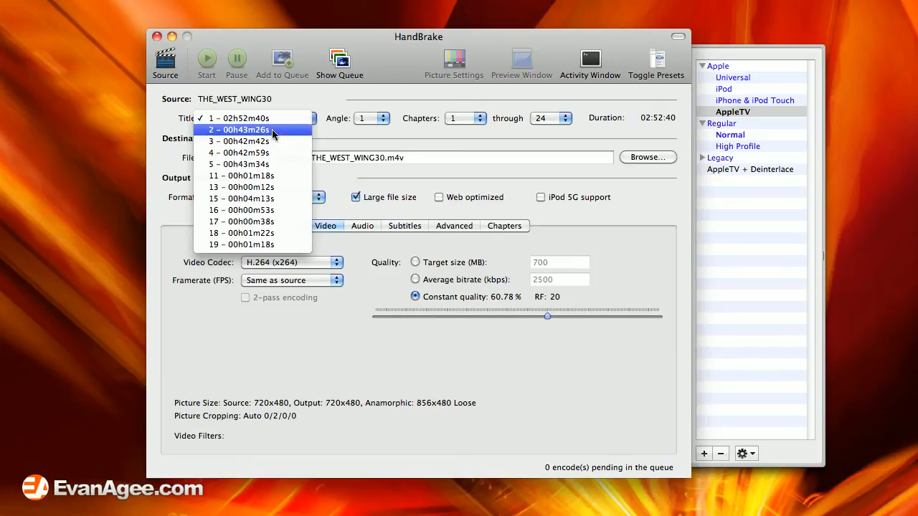
mouse_move(280, 130)
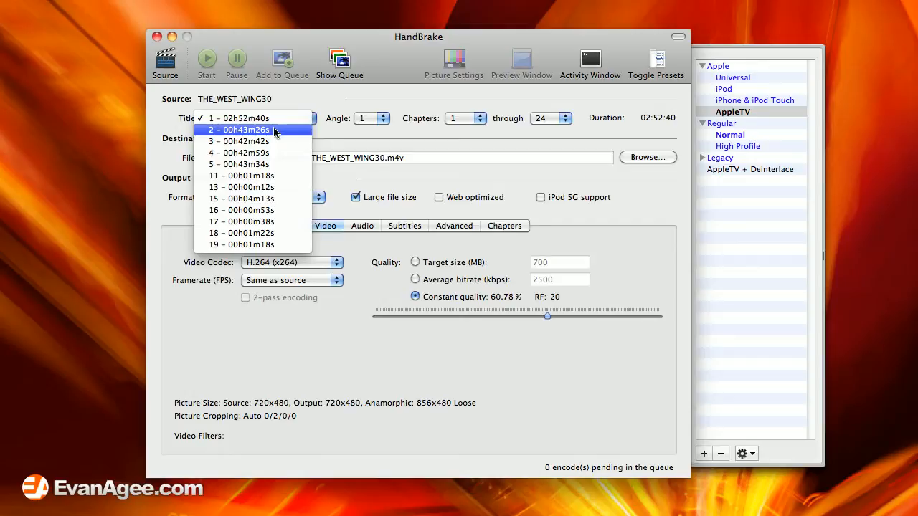
click(254, 130)
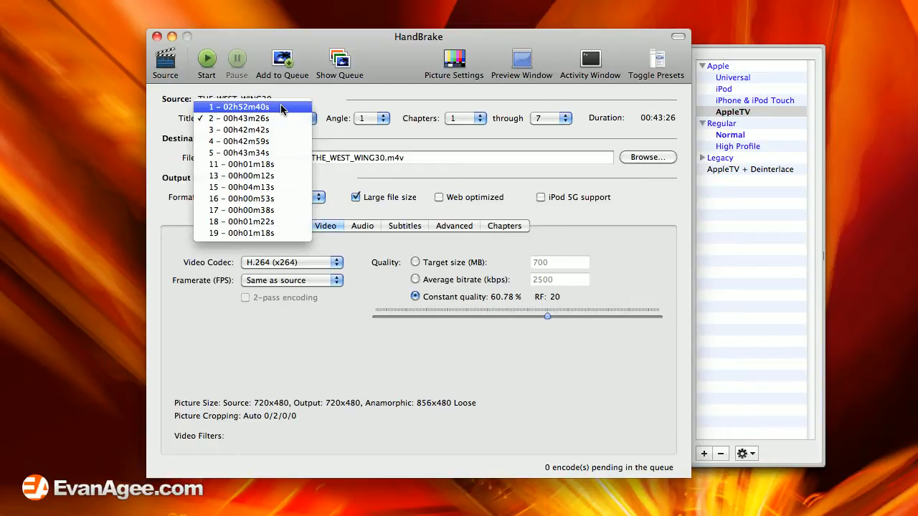
click(240, 106)
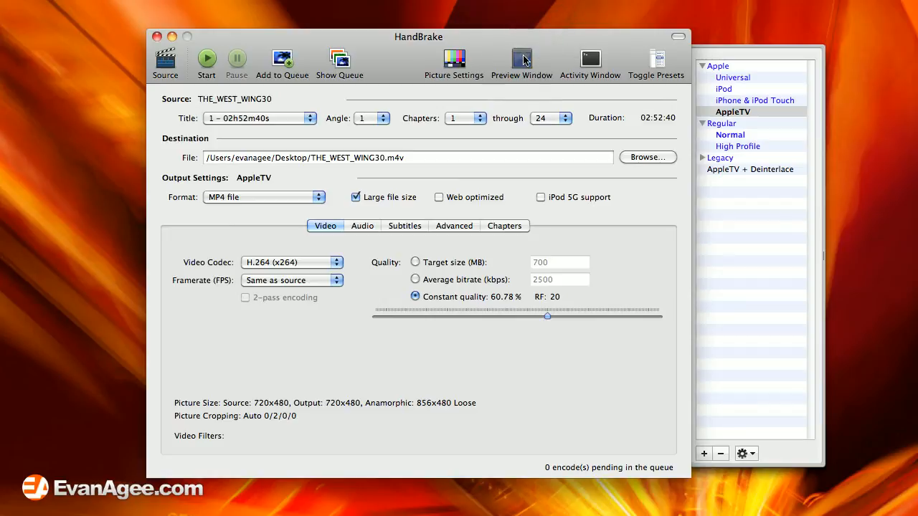
Step: Open the Preview Window for title 1 and scrub through frames across the title
click(521, 59)
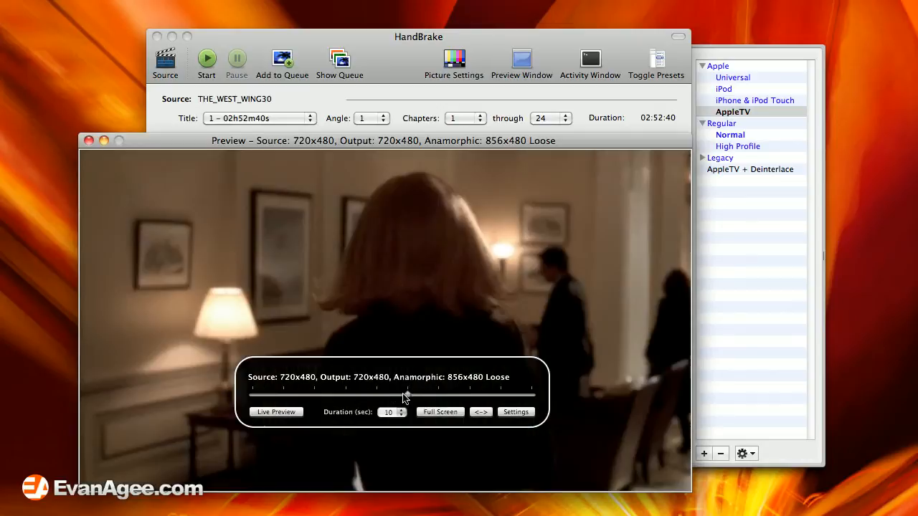
drag(404, 394, 438, 394)
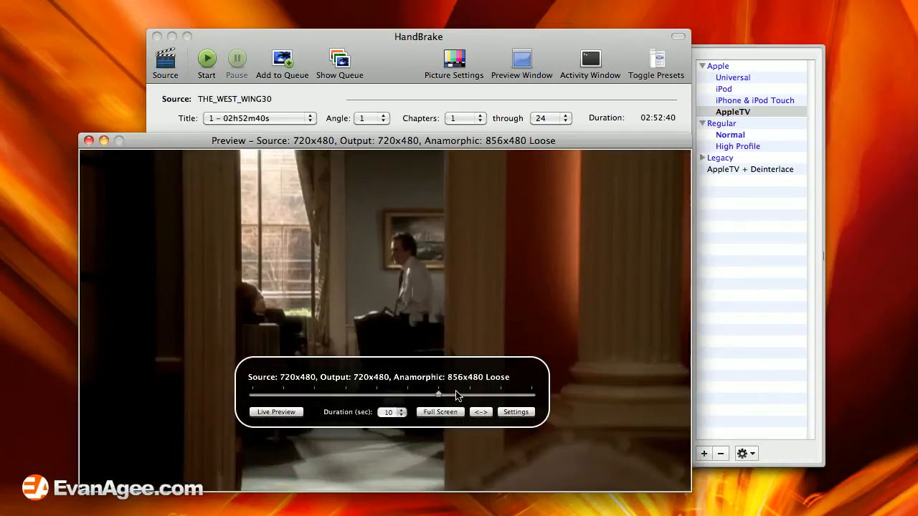
drag(437, 394, 530, 394)
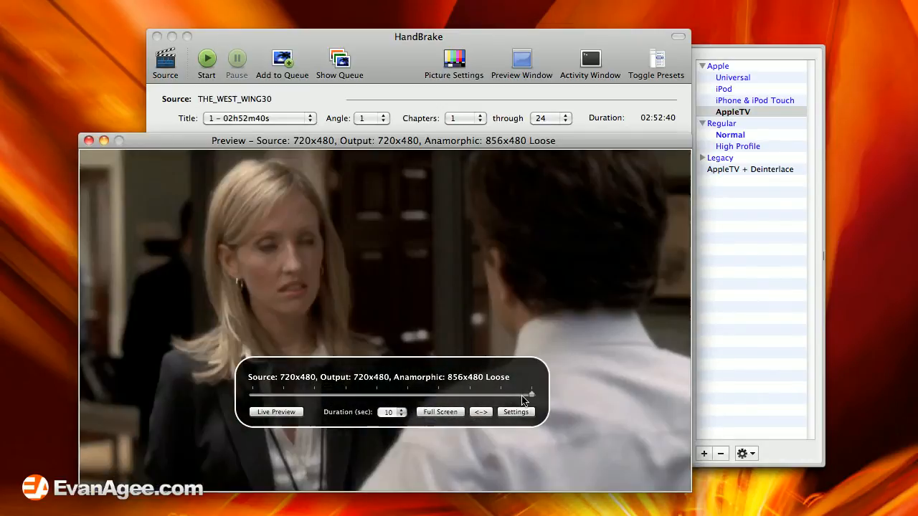
drag(524, 395, 346, 395)
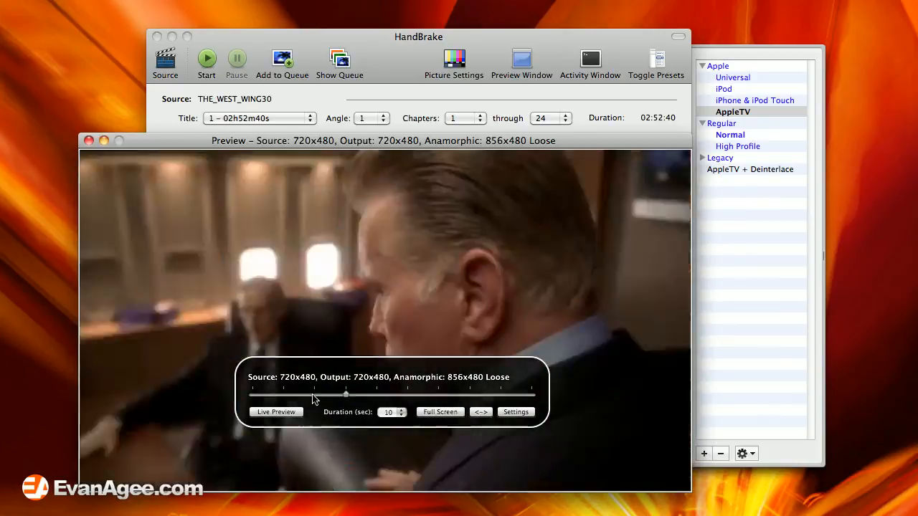
drag(347, 395, 314, 395)
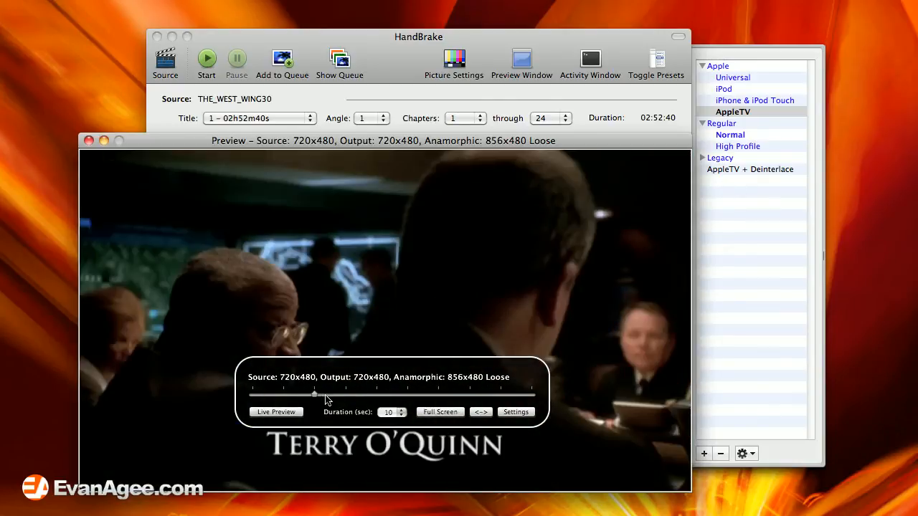
drag(313, 395, 346, 396)
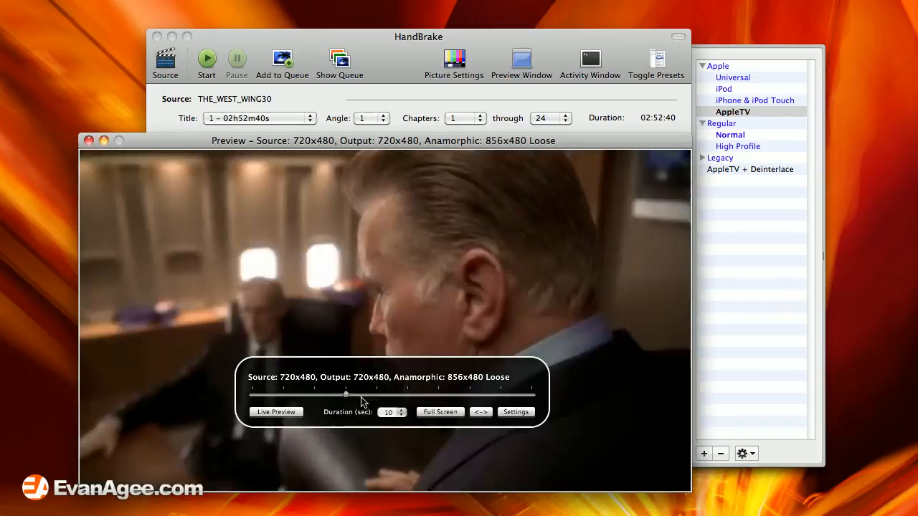
drag(347, 394, 251, 395)
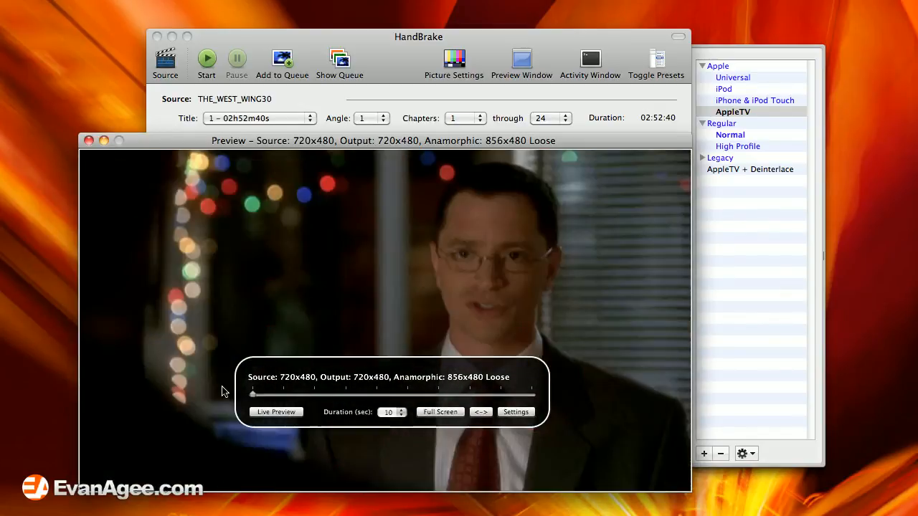
drag(251, 395, 347, 394)
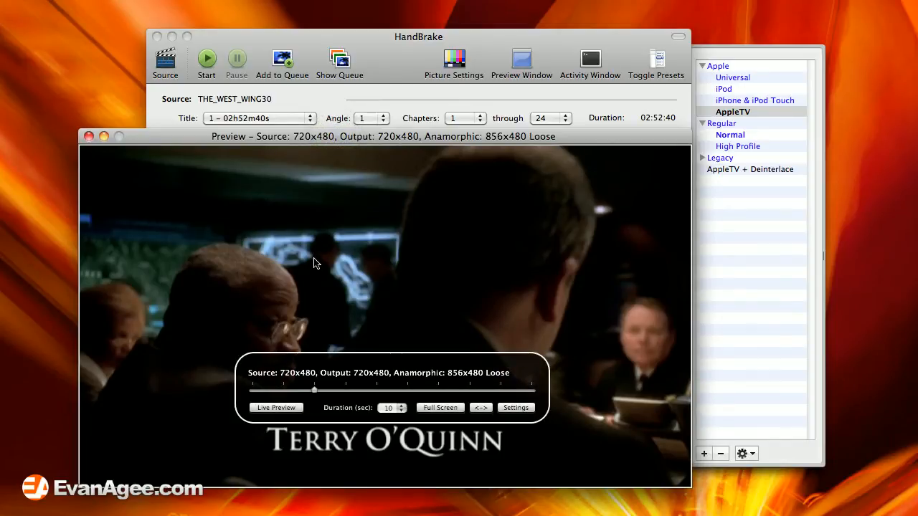
mouse_move(228, 307)
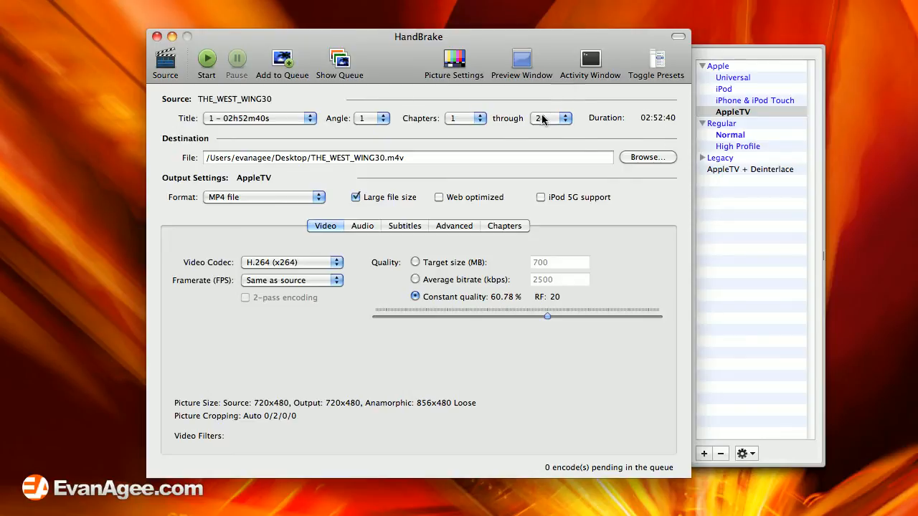
click(564, 114)
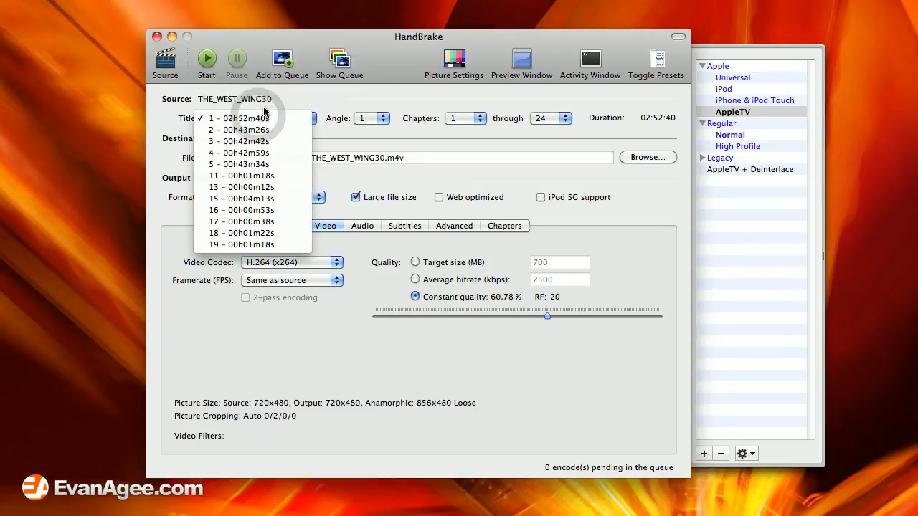
click(254, 118)
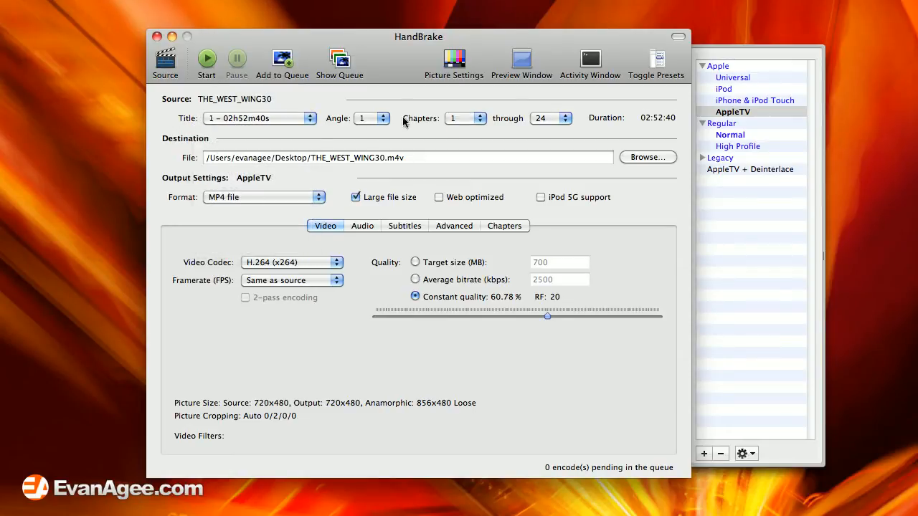
mouse_move(570, 117)
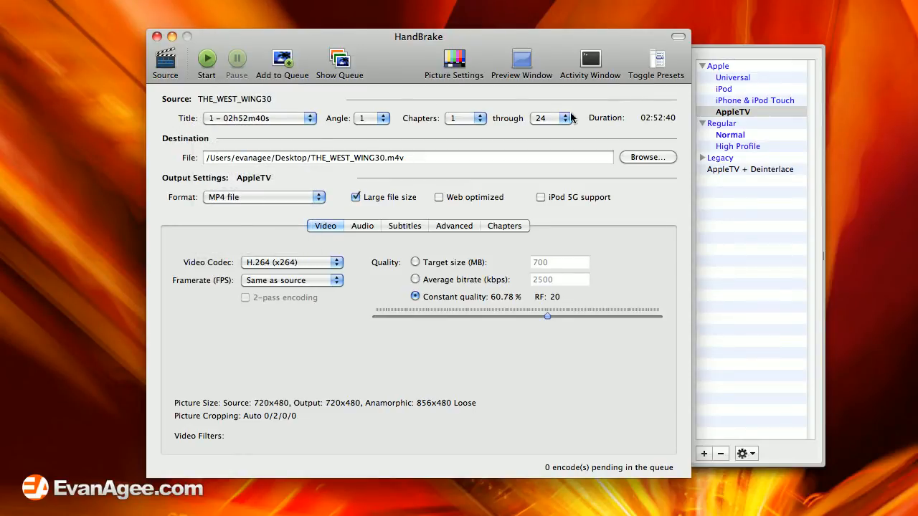
mouse_move(656, 120)
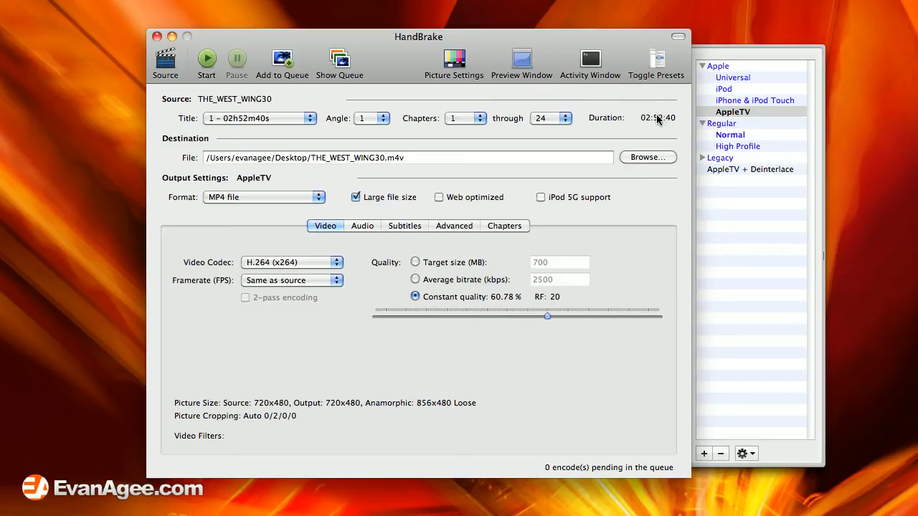
mouse_move(649, 120)
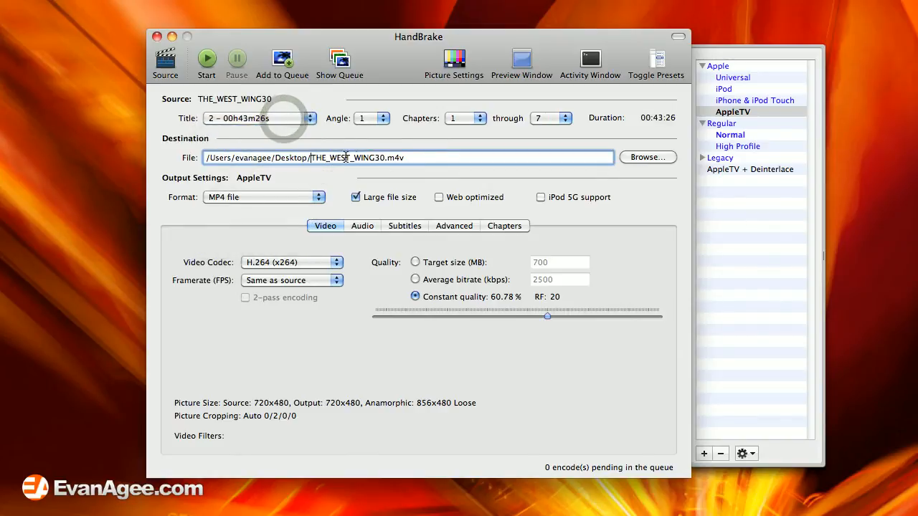
Step: Select title 2 (43:26), name the Desktop output 1-1.m4v, and move the window left
text(1)
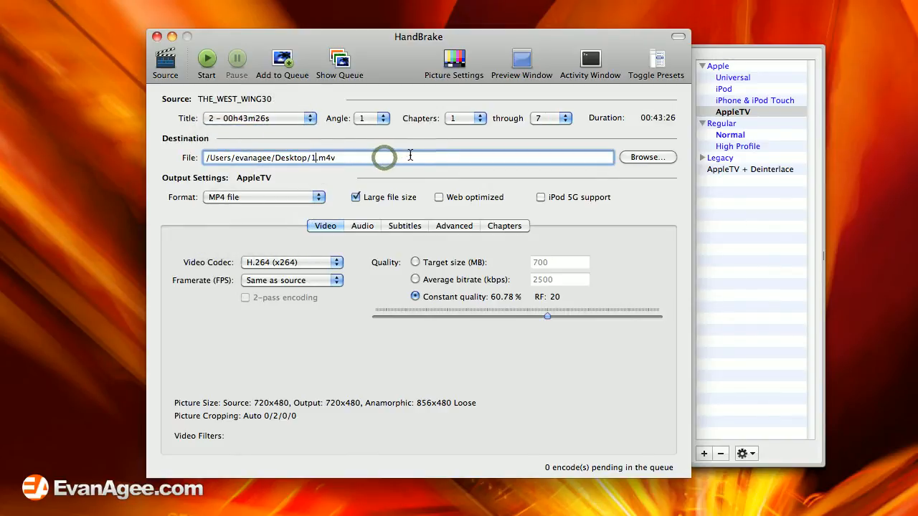
text(-1)
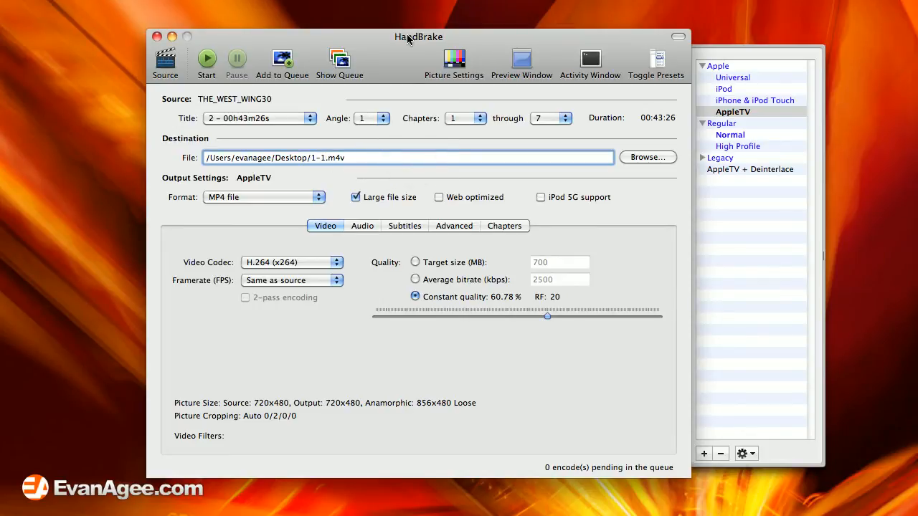
drag(418, 36, 328, 43)
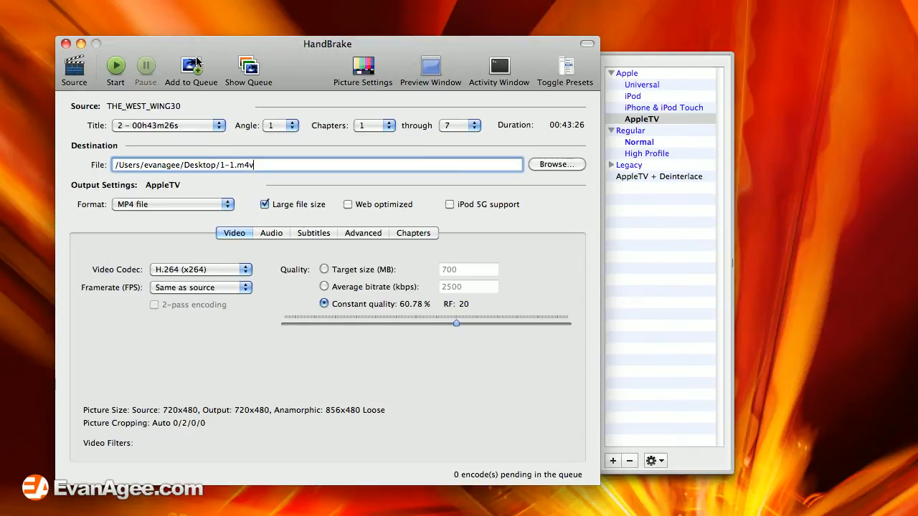
mouse_move(191, 64)
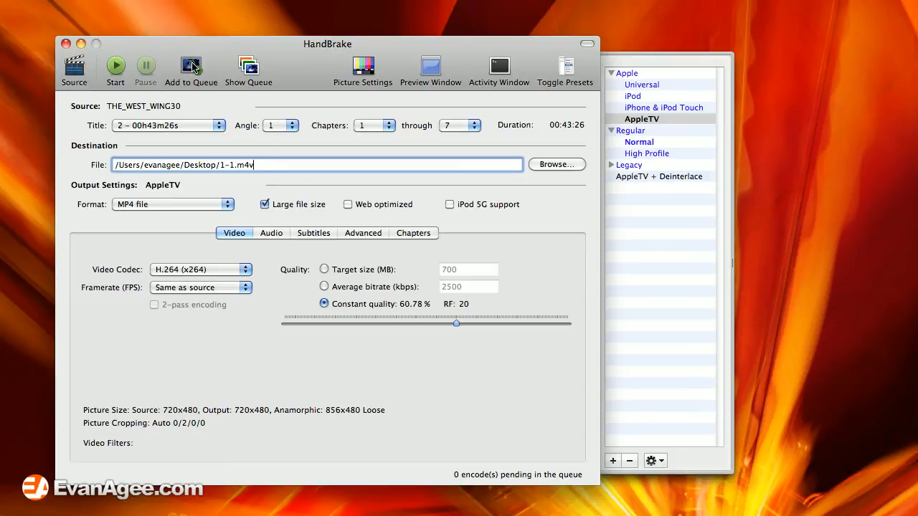
Step: Queue titles 2–4 as episodes 1-1 to 1-3, then select title 5 as 1-4.m4v
click(191, 68)
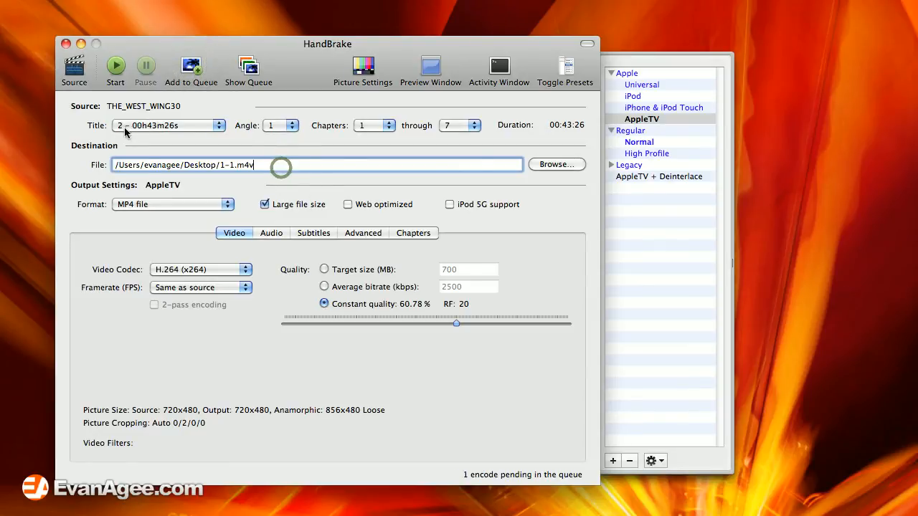
click(226, 126)
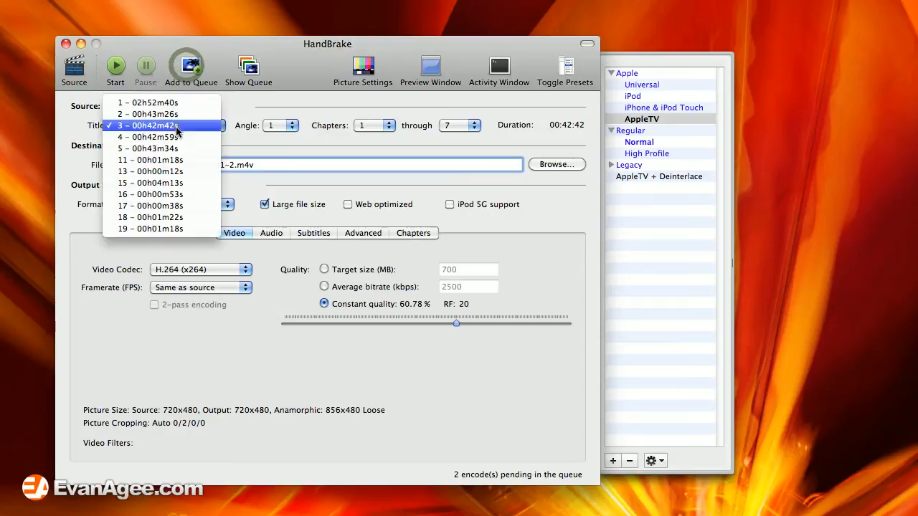
click(150, 137)
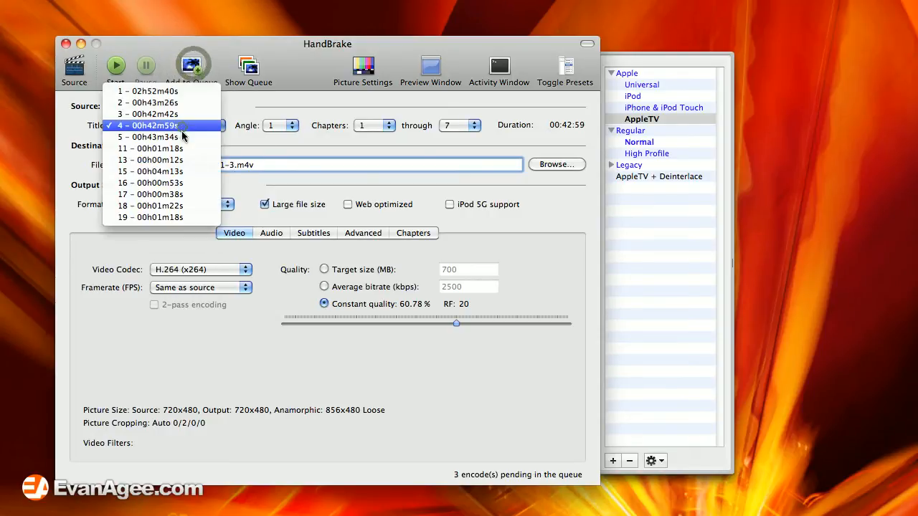
click(150, 137)
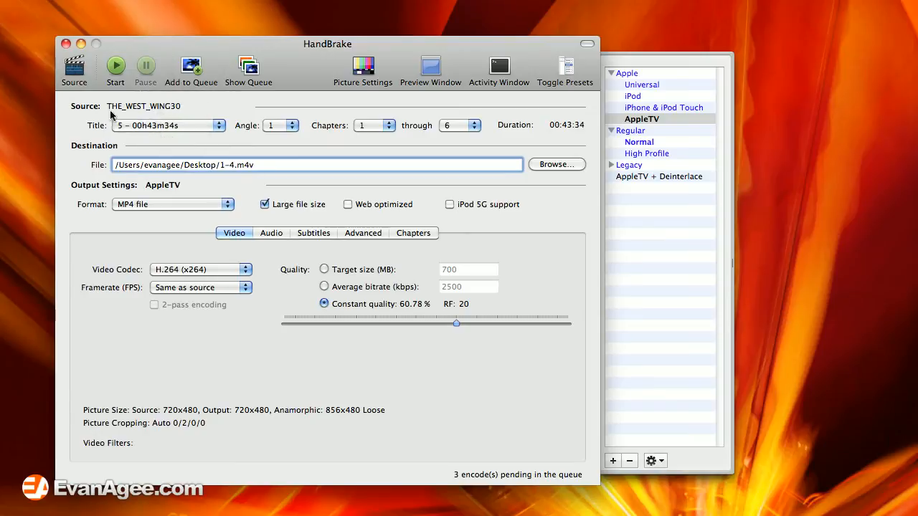
Step: Queue title 5 as 1-4.m4v and review the four pending jobs in the Queue window
click(190, 68)
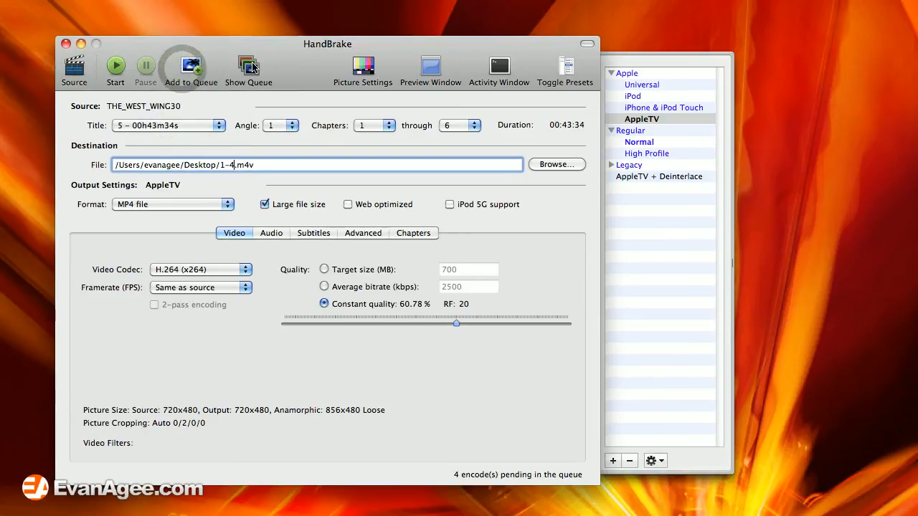
click(248, 68)
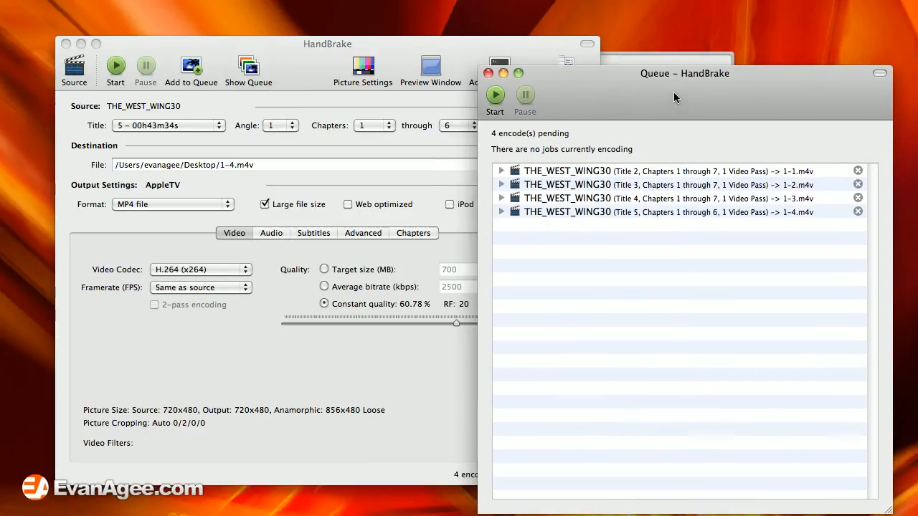
click(646, 212)
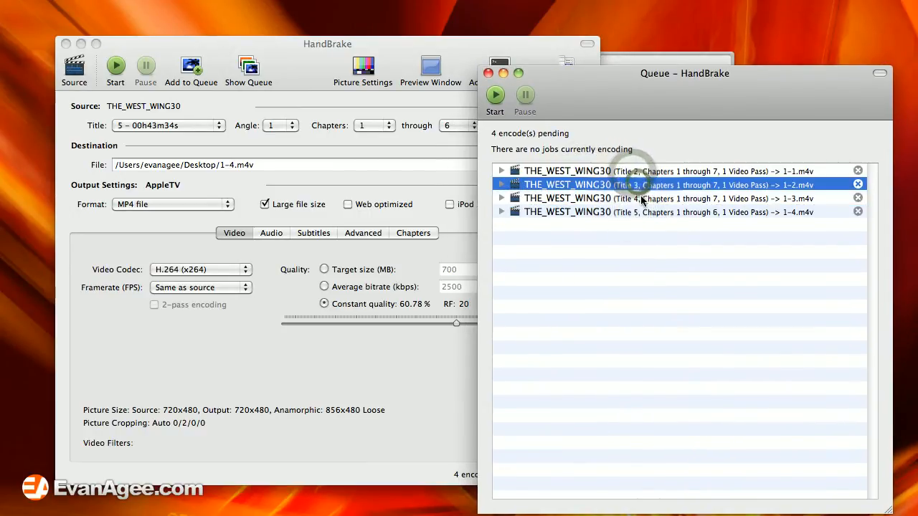
click(651, 171)
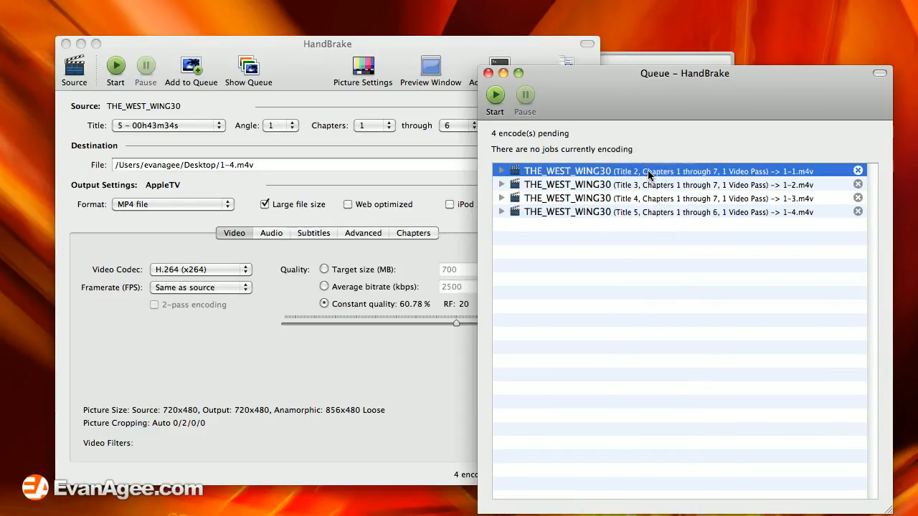
mouse_move(654, 215)
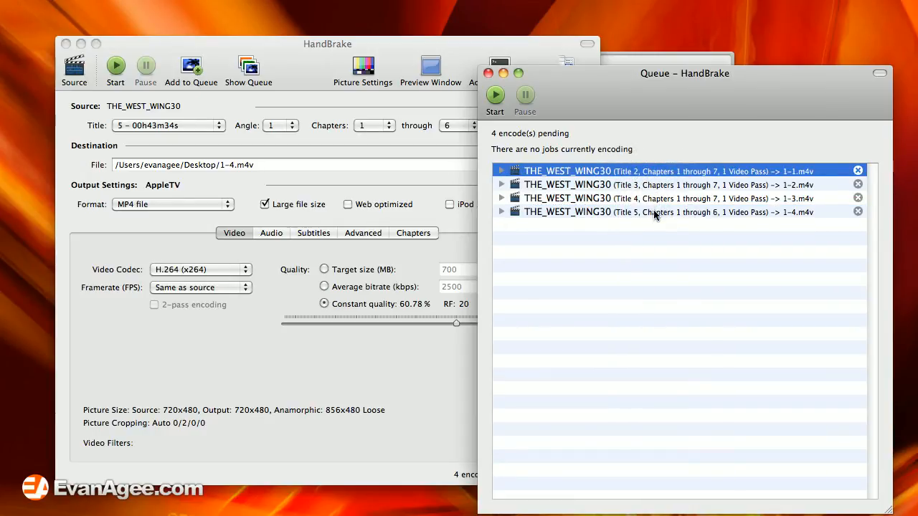
click(677, 211)
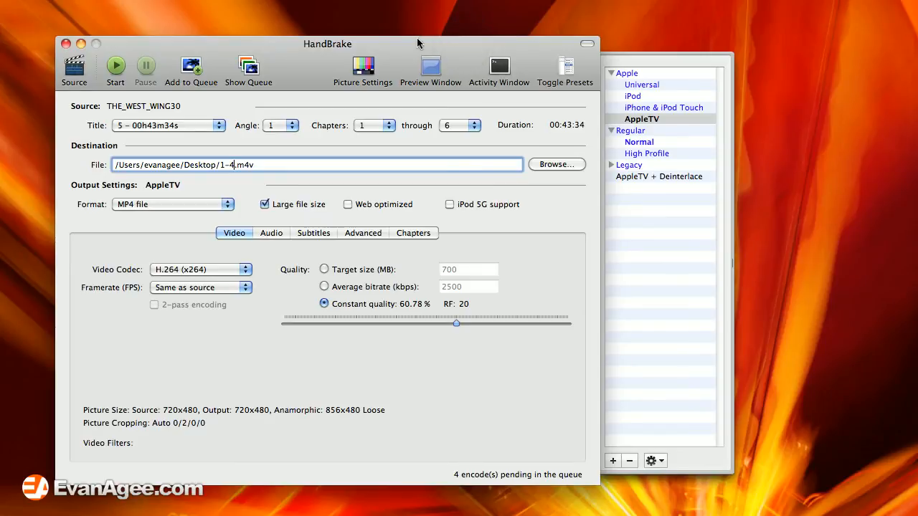
mouse_move(339, 118)
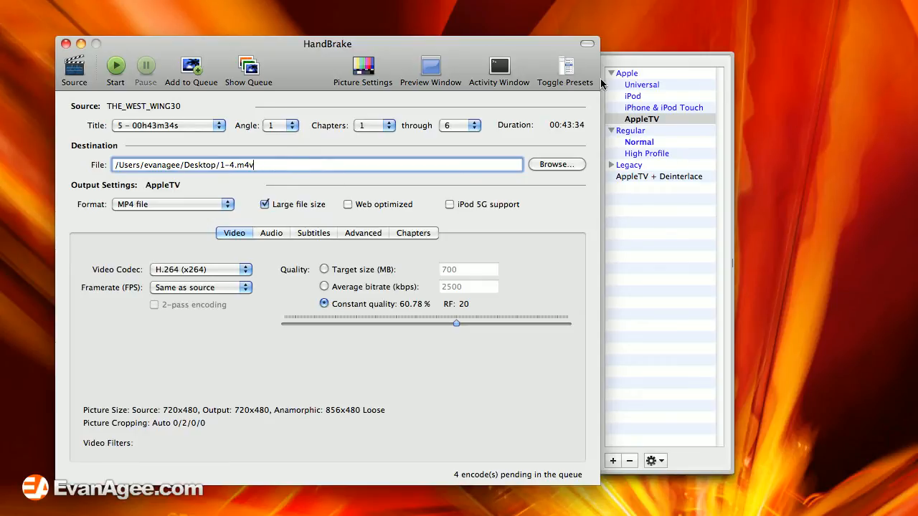
mouse_move(731, 75)
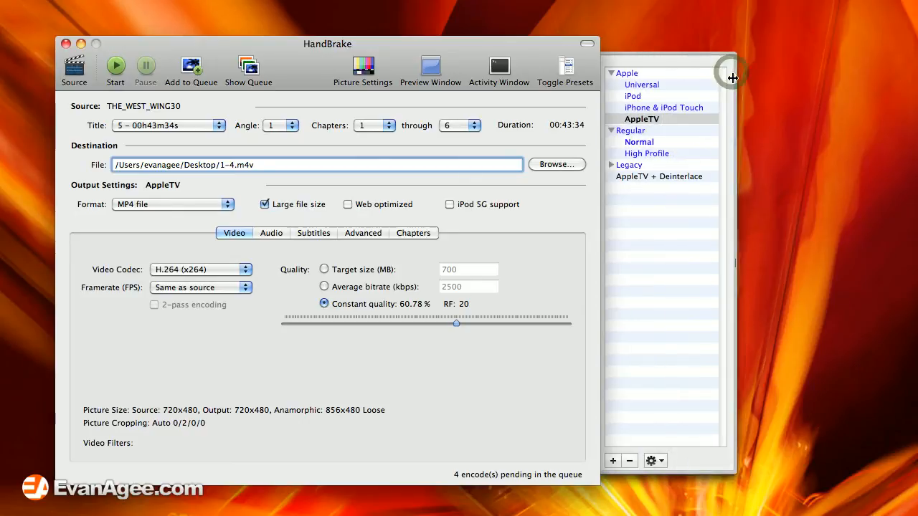
mouse_move(670, 189)
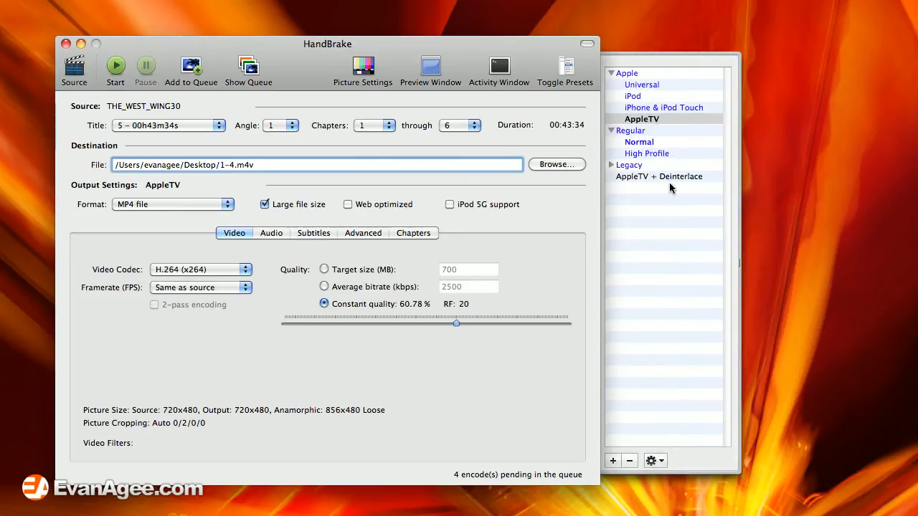
Step: Toggle the presets drawer, try Universal and iPhone & iPod Touch, and settle on AppleTV
click(565, 64)
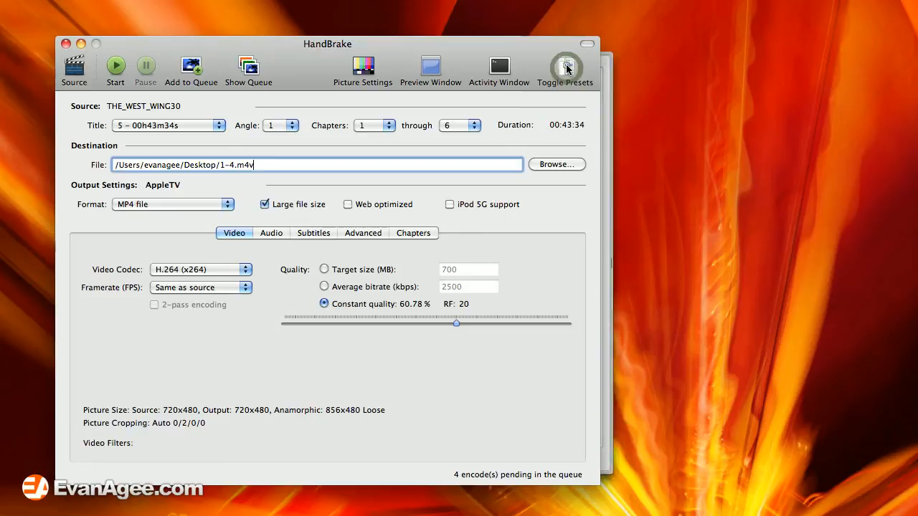
click(565, 65)
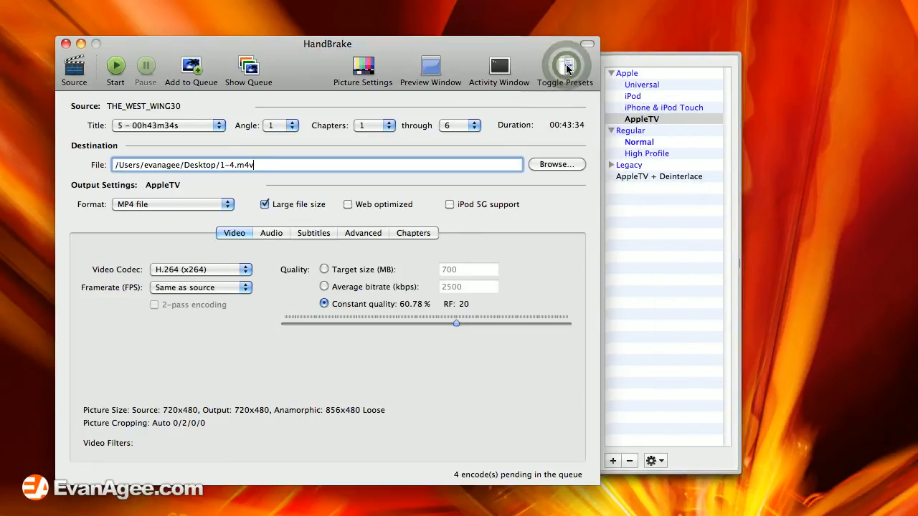
click(641, 84)
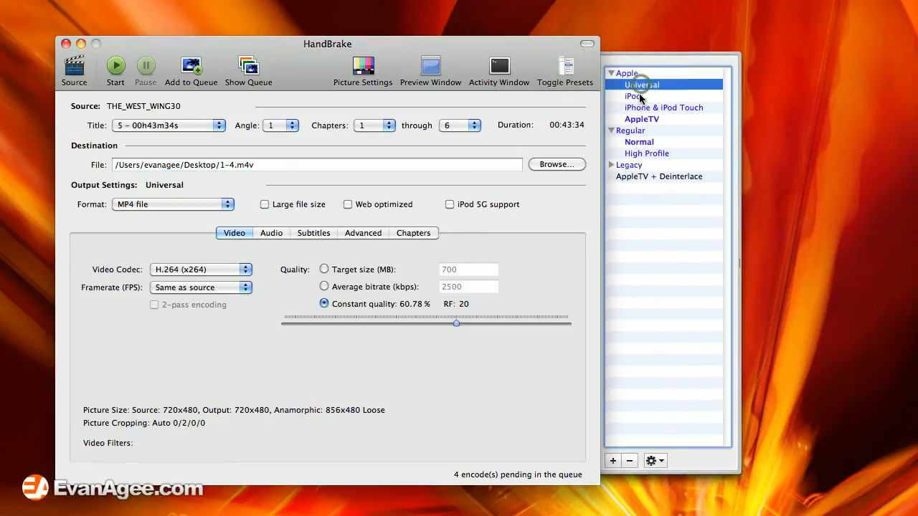
click(663, 107)
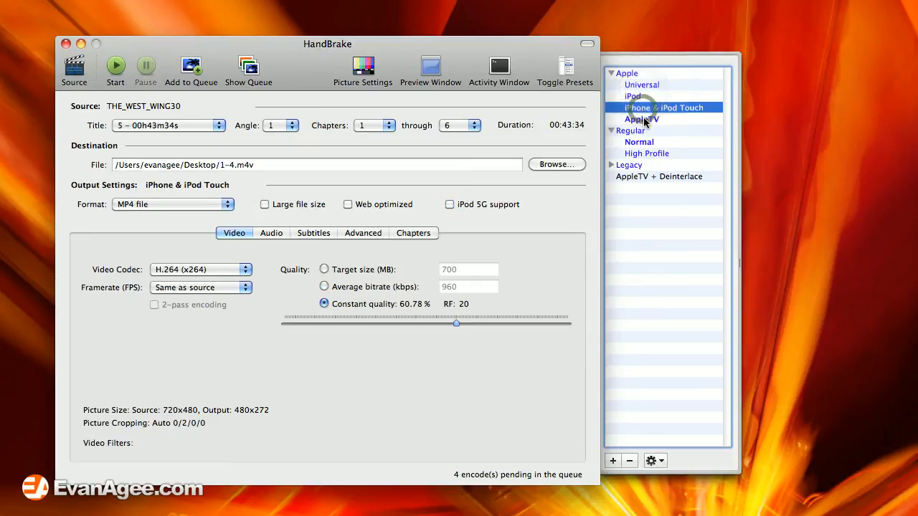
click(642, 118)
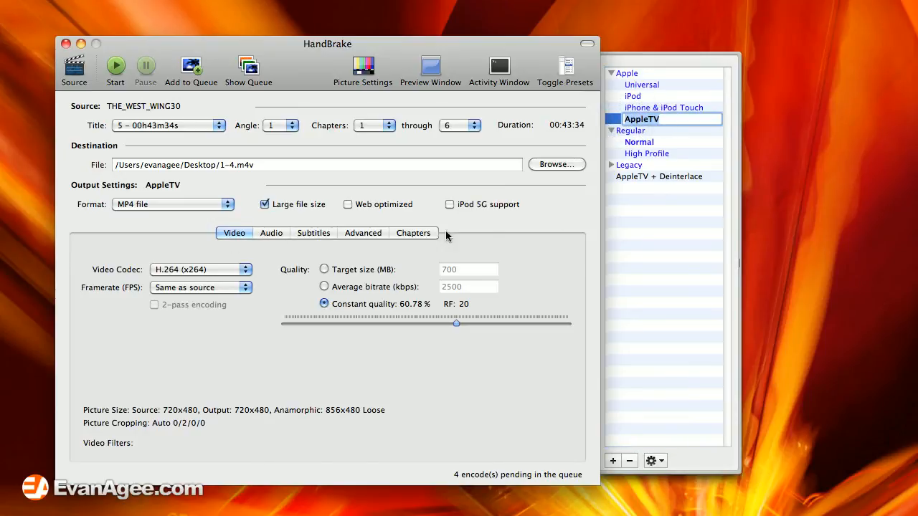
mouse_move(489, 303)
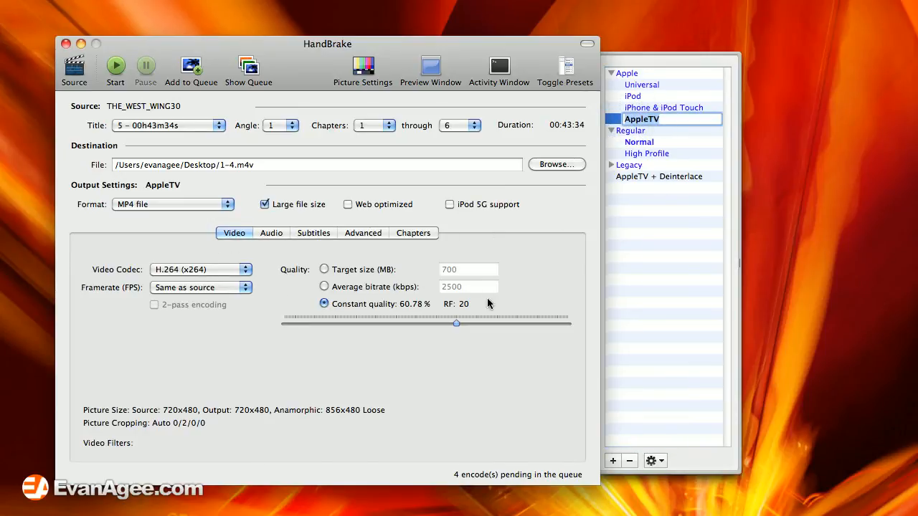
mouse_move(233, 271)
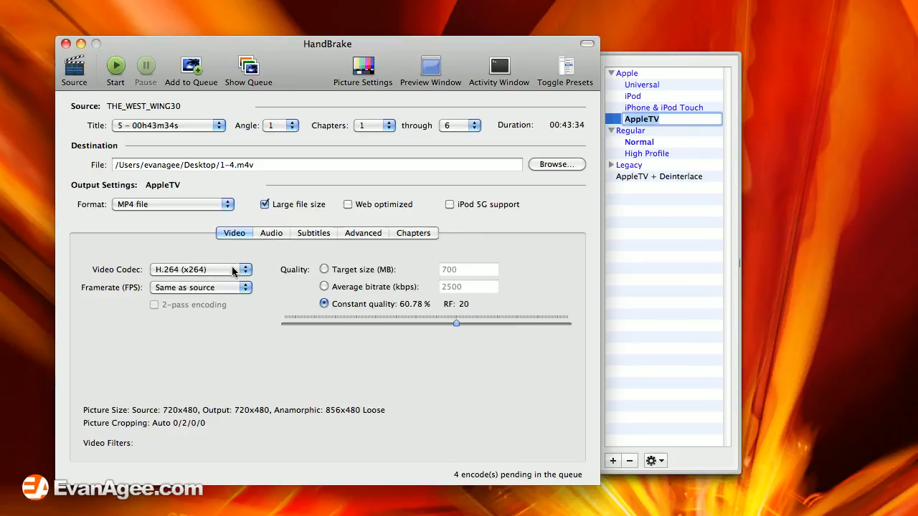
mouse_move(224, 274)
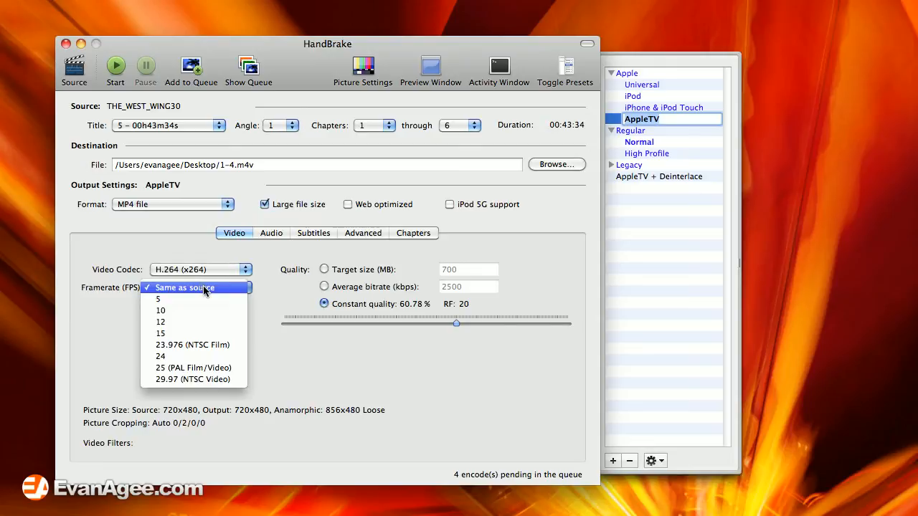
click(193, 287)
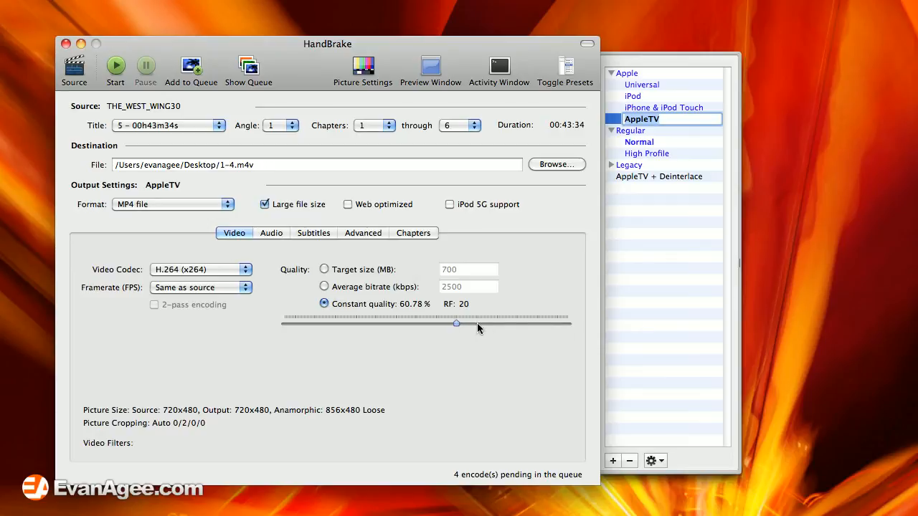
mouse_move(559, 336)
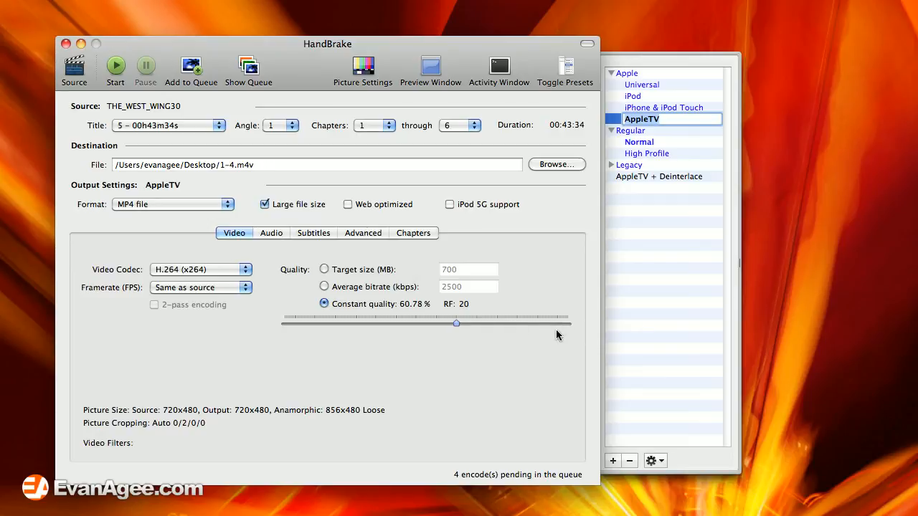
mouse_move(563, 330)
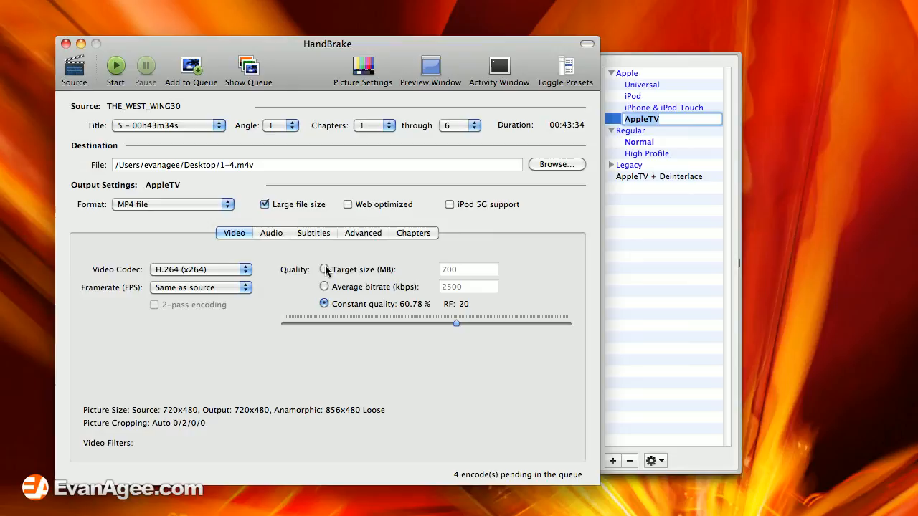
mouse_move(319, 271)
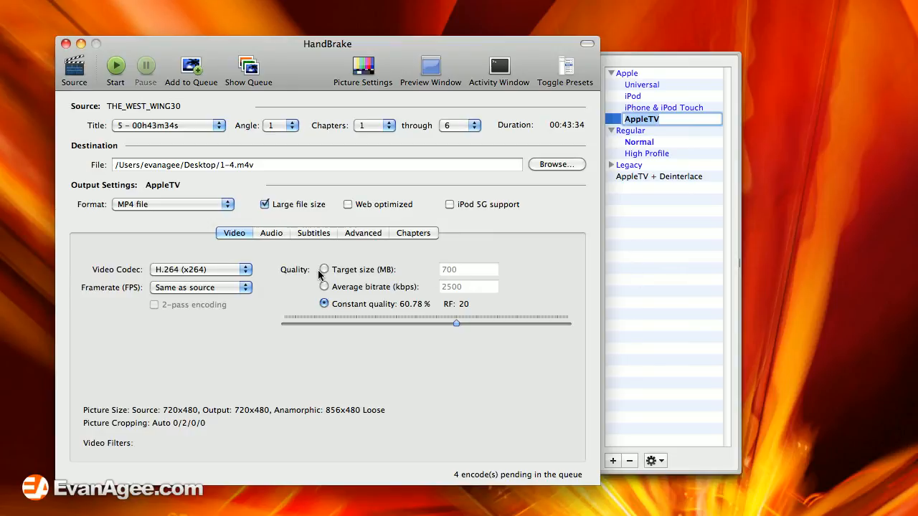
mouse_move(332, 279)
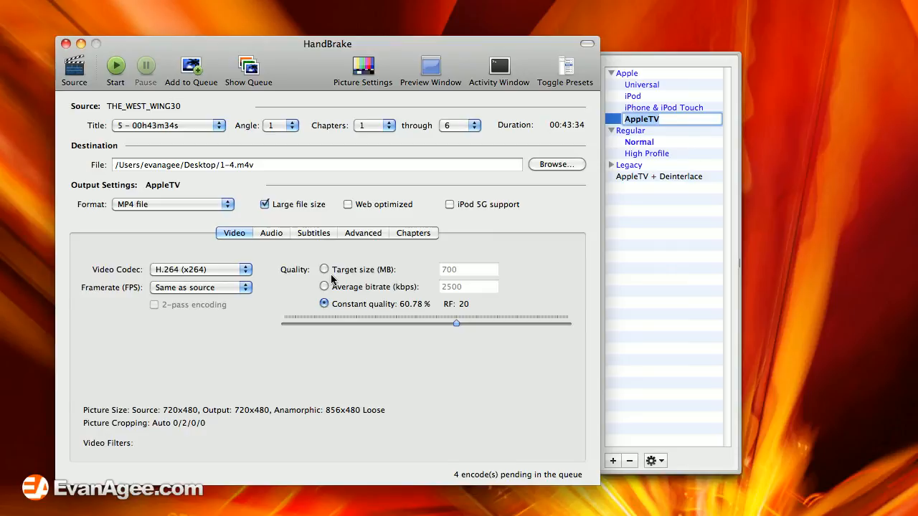
click(271, 233)
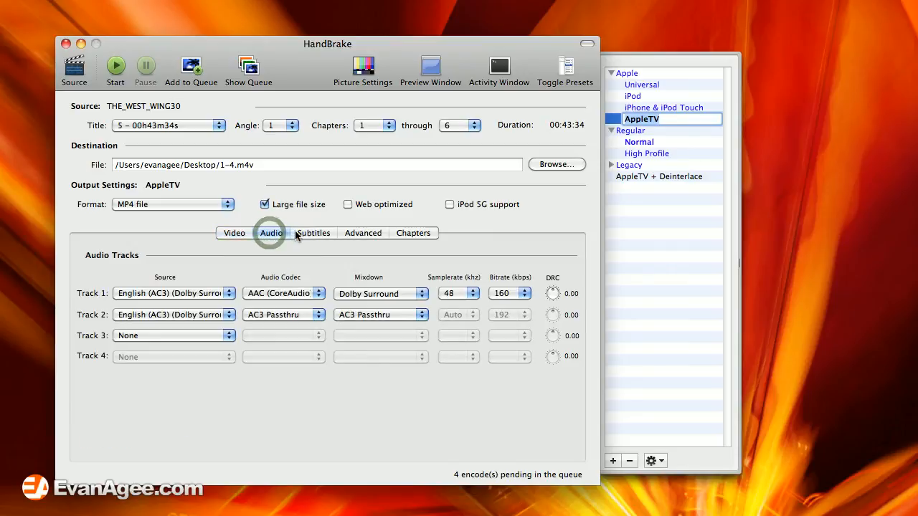
click(314, 232)
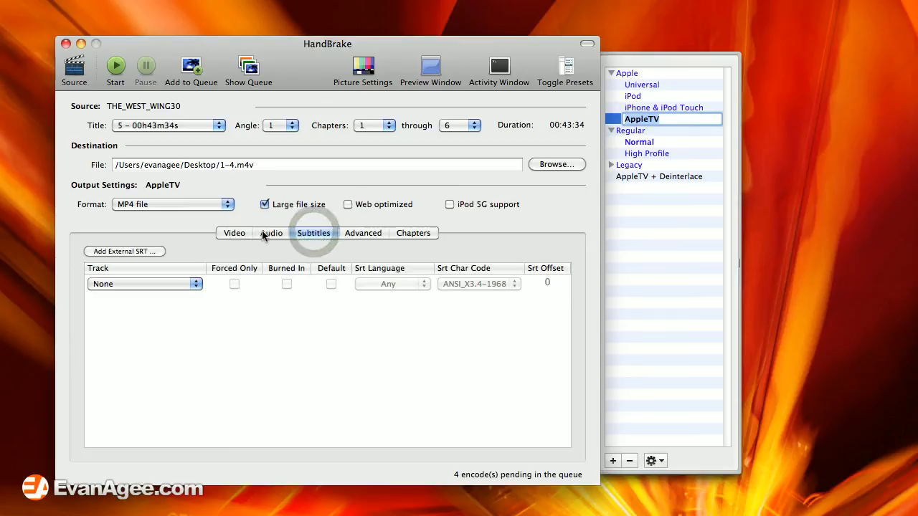
click(364, 233)
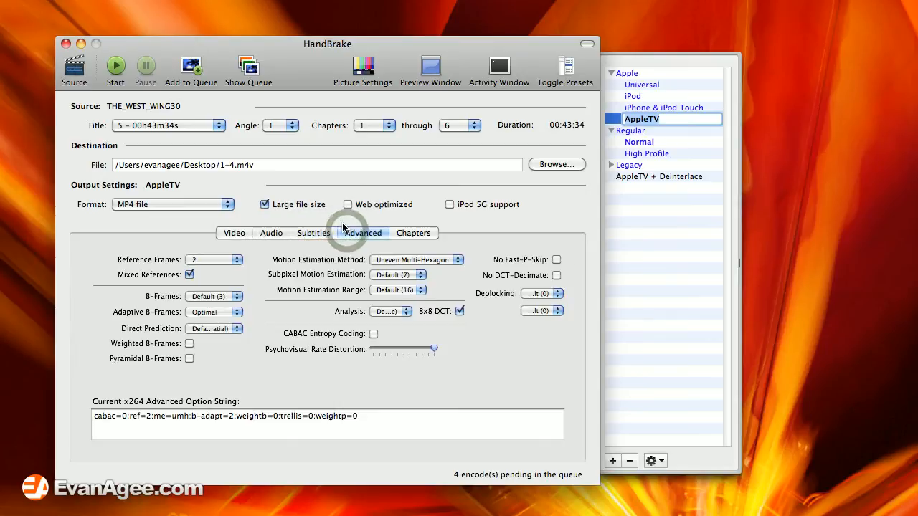
click(413, 233)
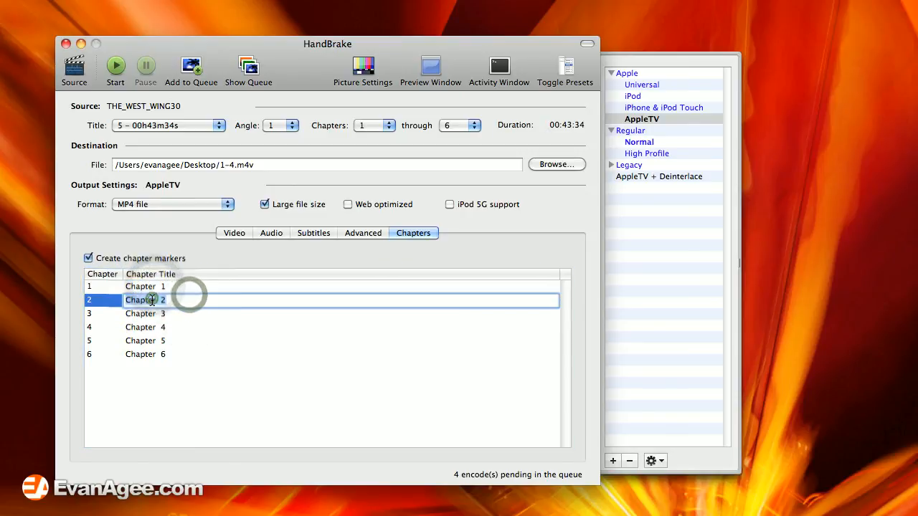
click(143, 327)
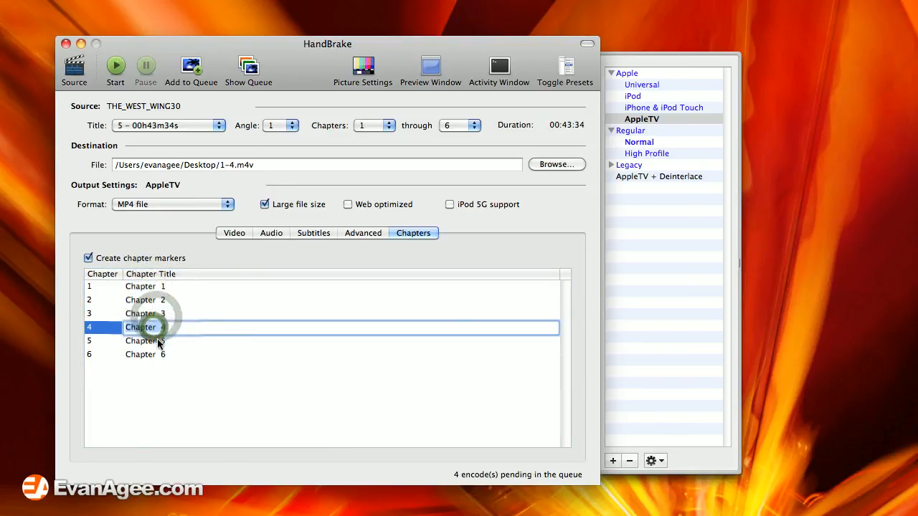
click(143, 354)
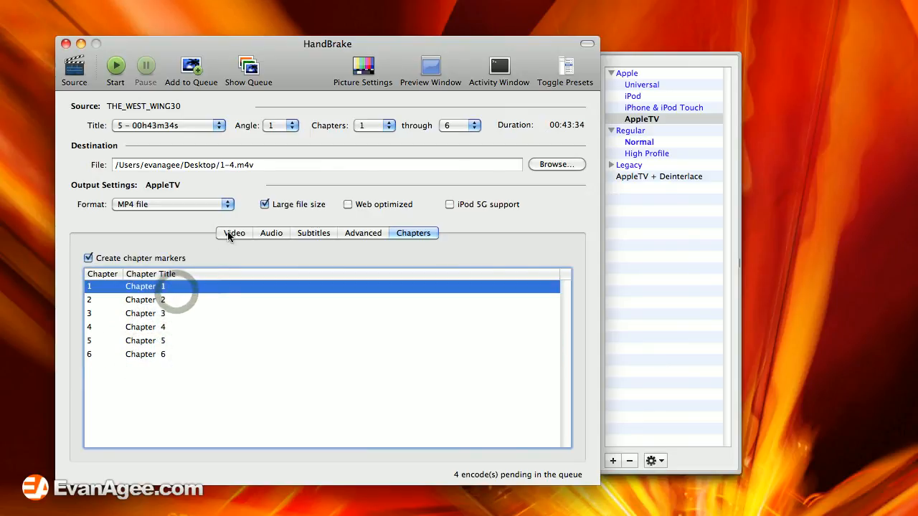
click(233, 232)
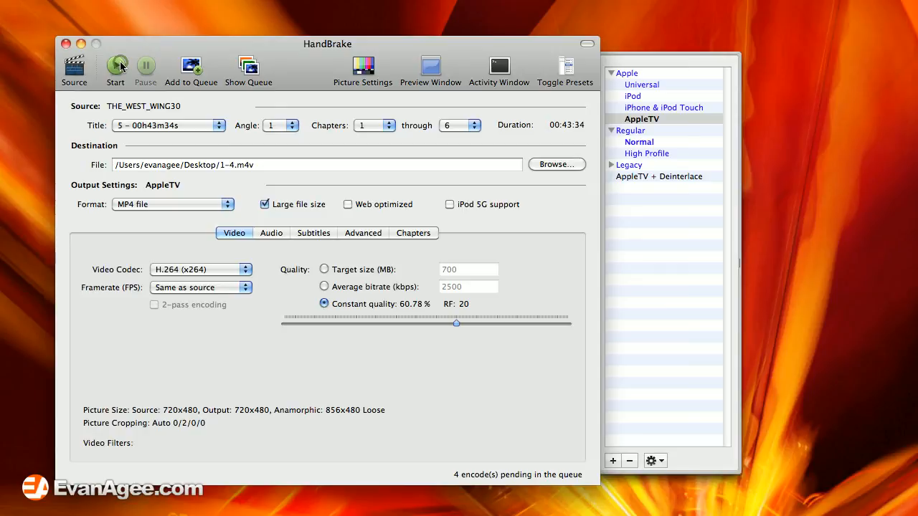
Step: Start encoding the queue, then Cancel Current and Stop at about 2%
click(116, 68)
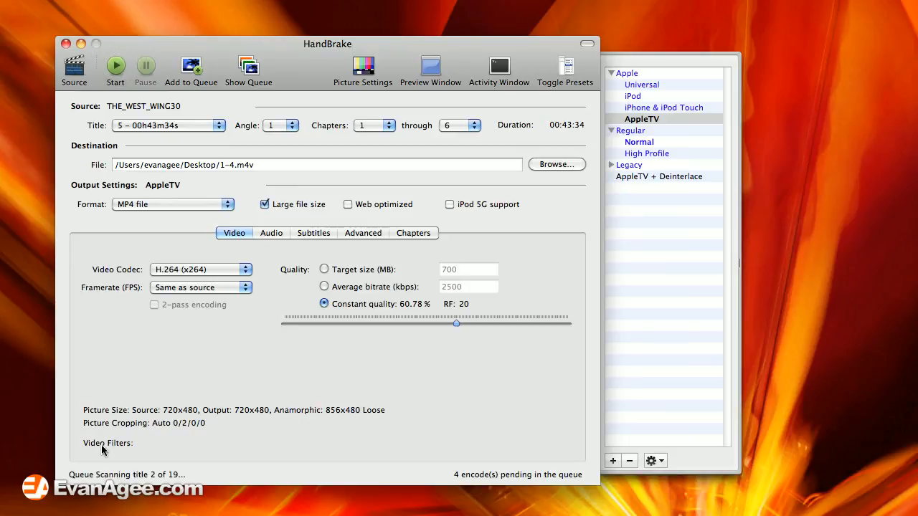
click(115, 70)
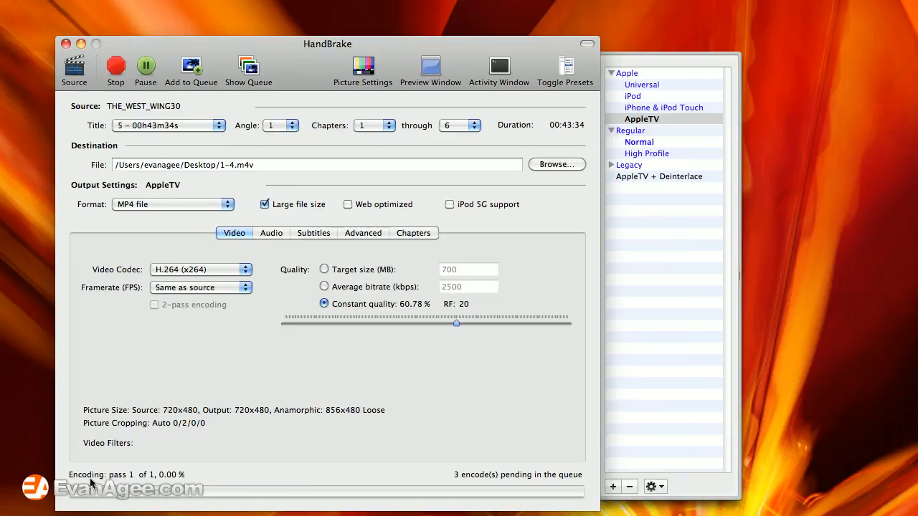
mouse_move(446, 477)
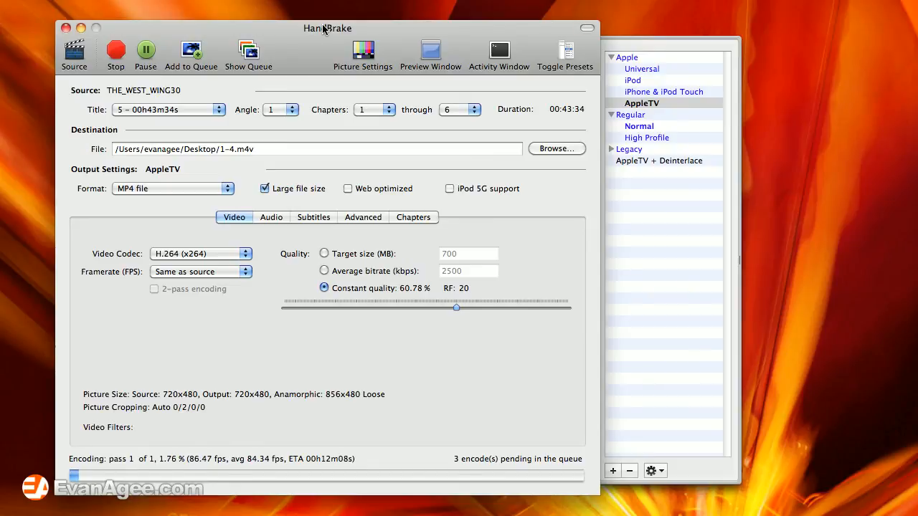
click(115, 55)
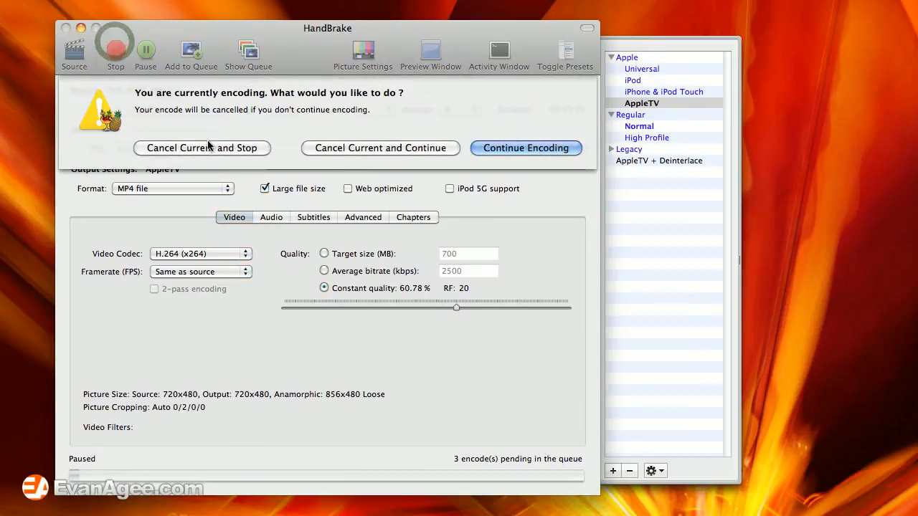
click(200, 148)
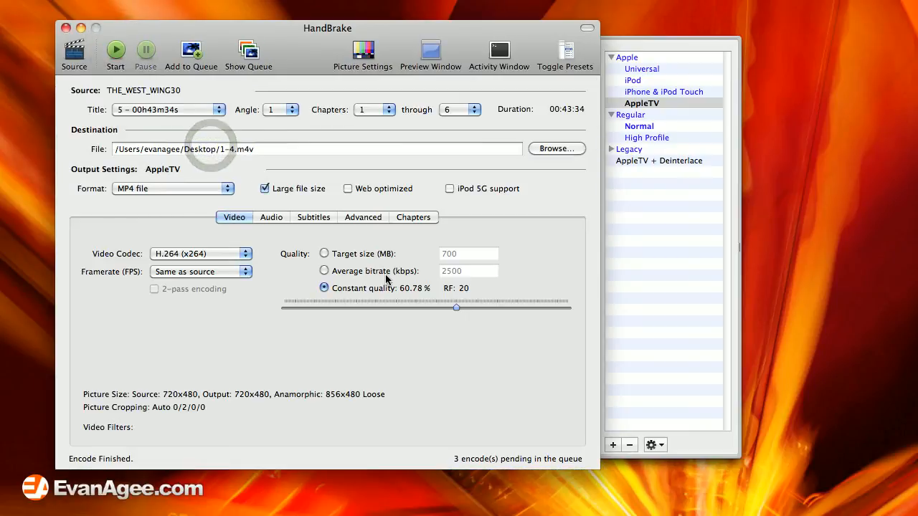